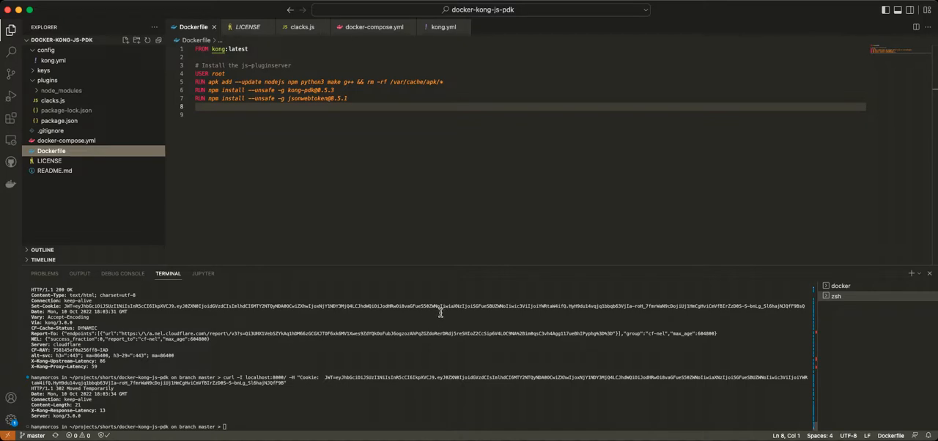
mouse_move(423, 289)
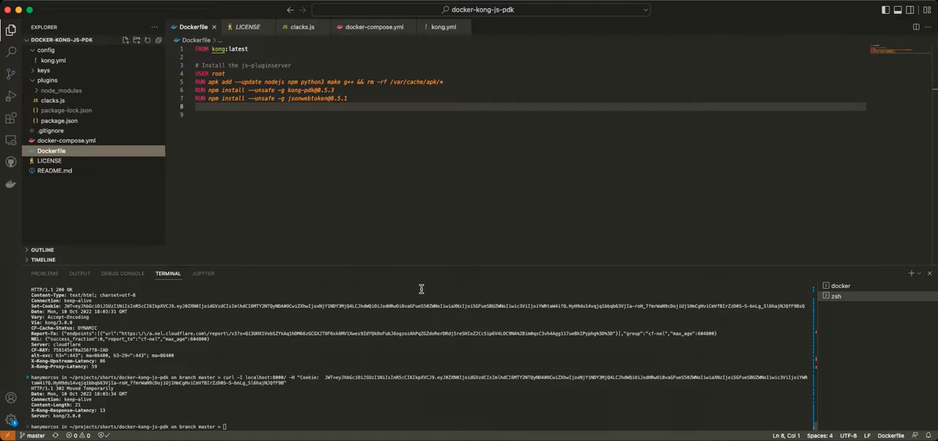
mouse_move(402, 282)
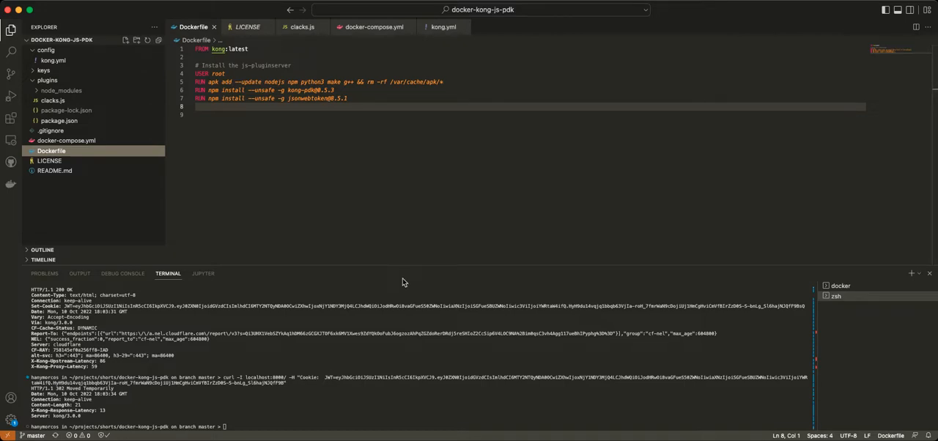
mouse_move(311, 232)
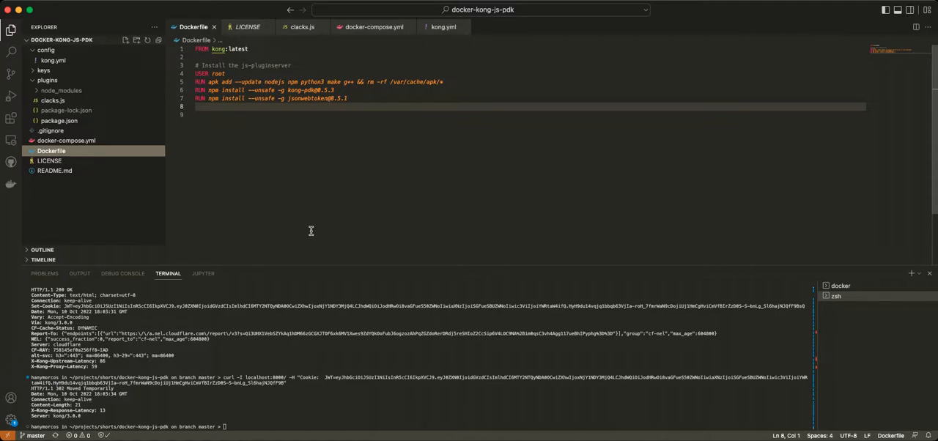
mouse_move(343, 145)
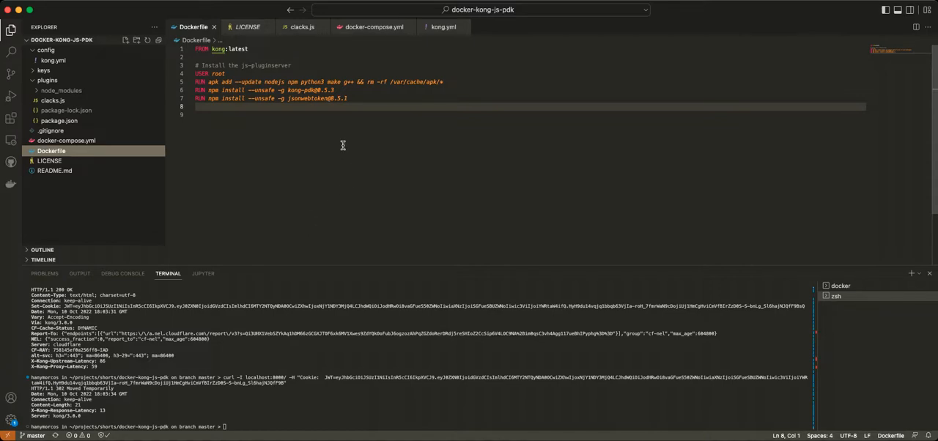
mouse_move(234, 226)
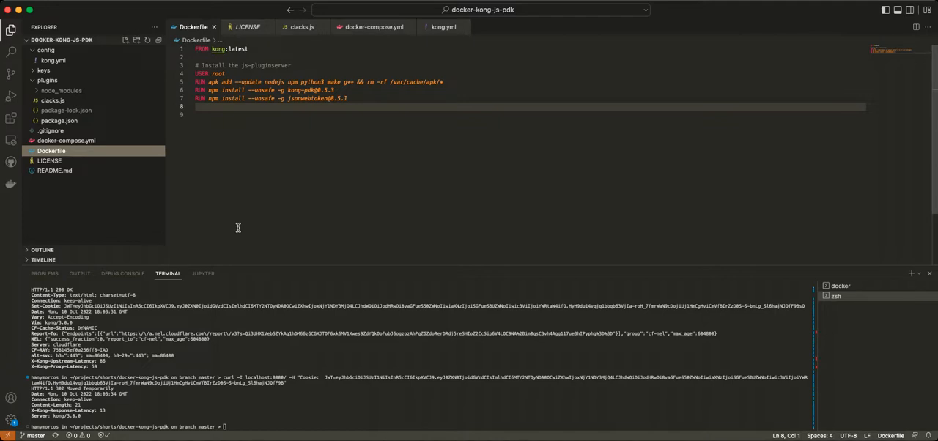
mouse_move(387, 170)
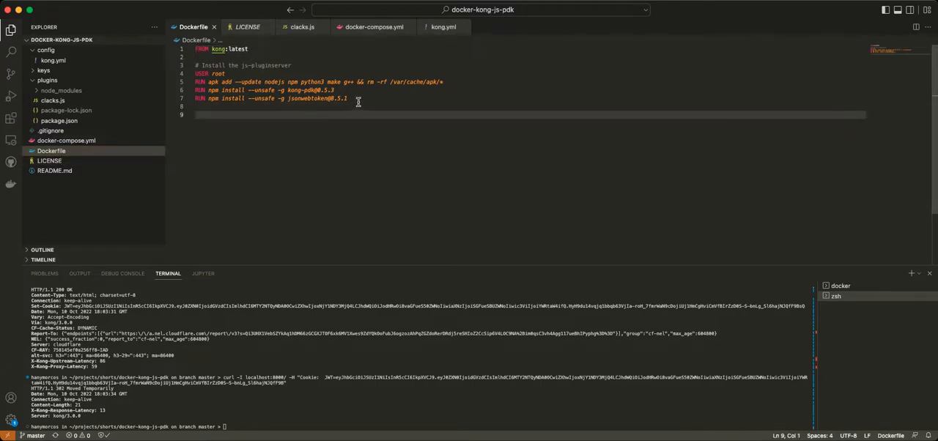
Switch from the Dockerfile to docker-compose.yml to review the KONG_PLUGINSERVER and KONG_PLUGINS settings.
double_click(335, 97)
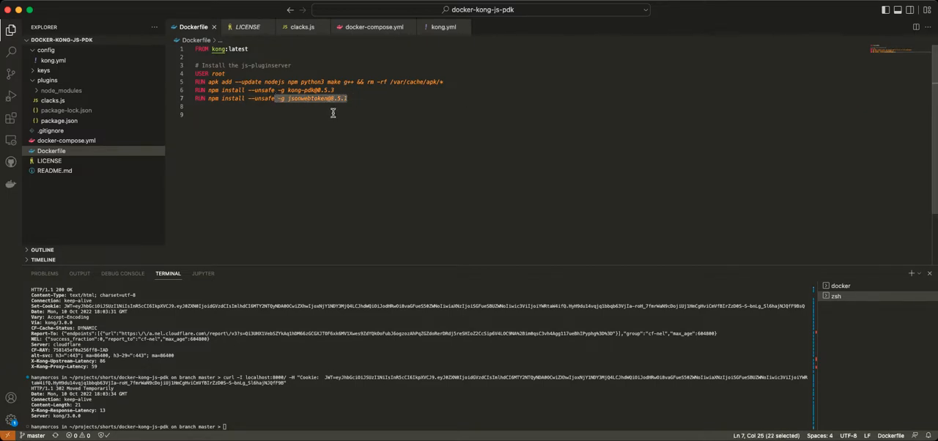
mouse_move(294, 113)
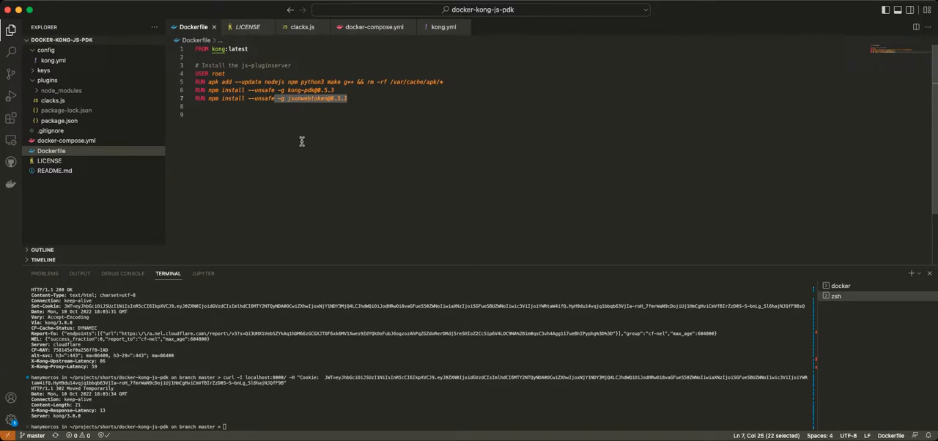
mouse_move(328, 111)
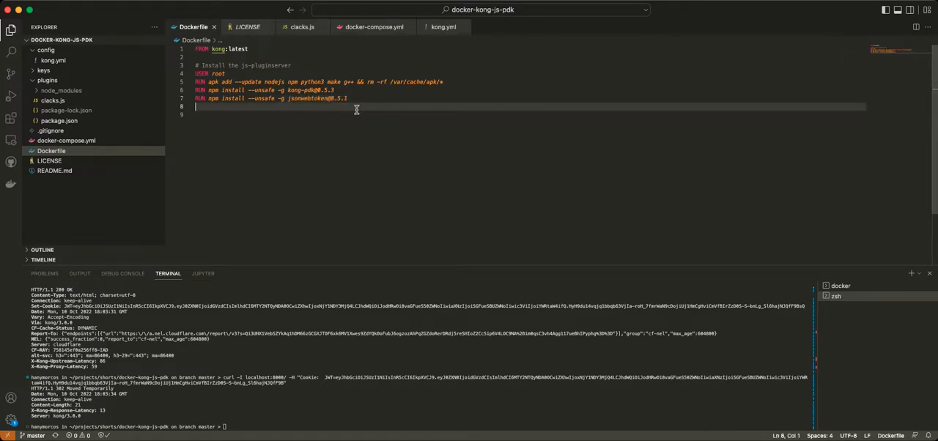
left_click(47, 79)
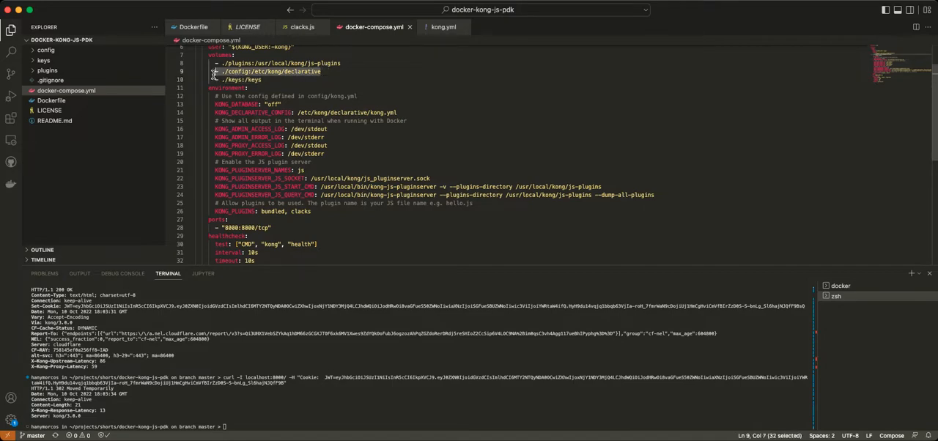
left_click(340, 61)
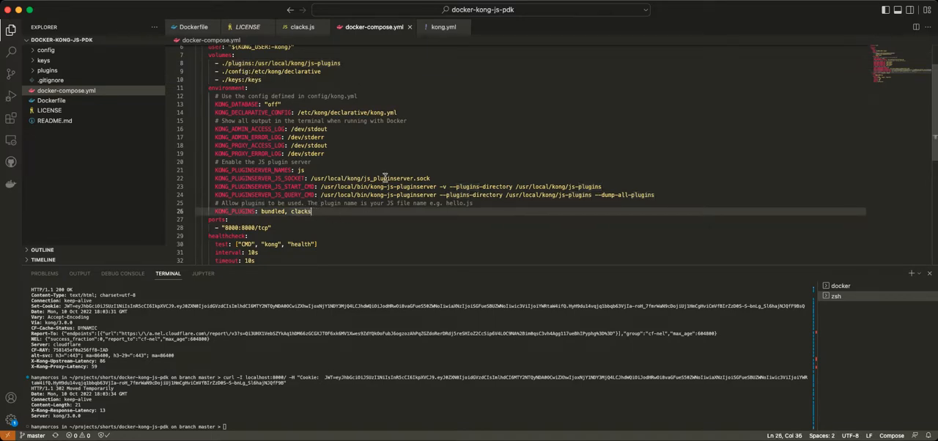
mouse_move(335, 135)
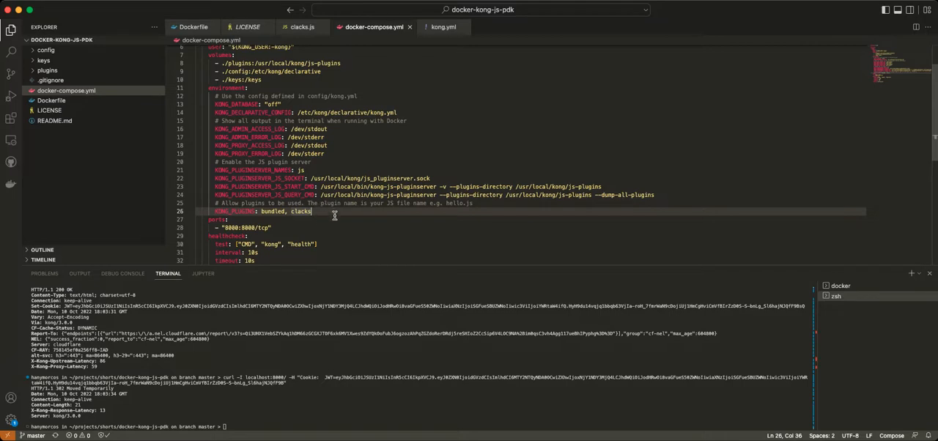
mouse_move(293, 187)
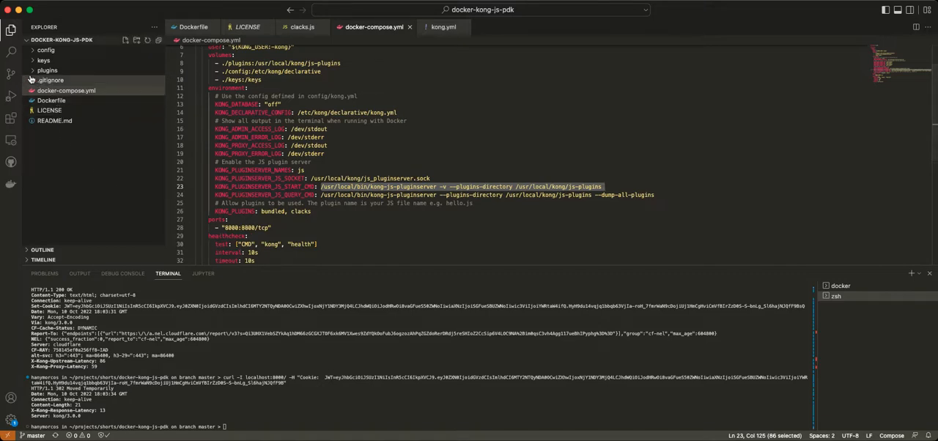
Expand the plugins folder and scroll through the clacks.js plugin source.
left_click(47, 70)
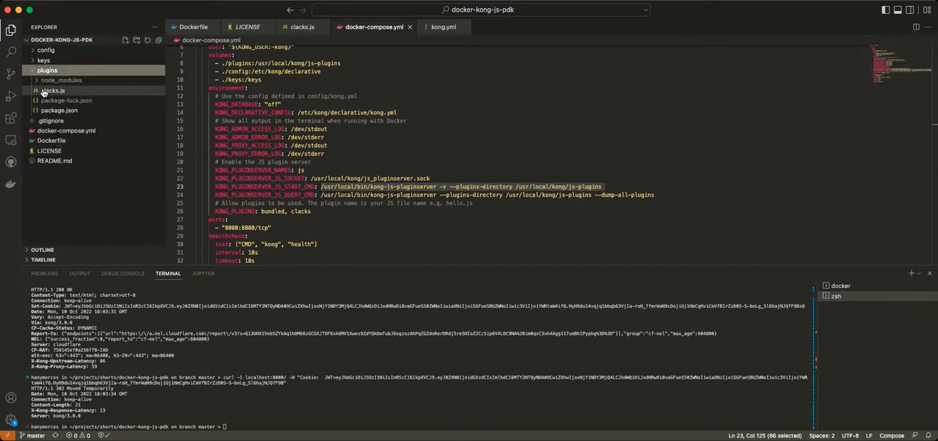
left_click(53, 91)
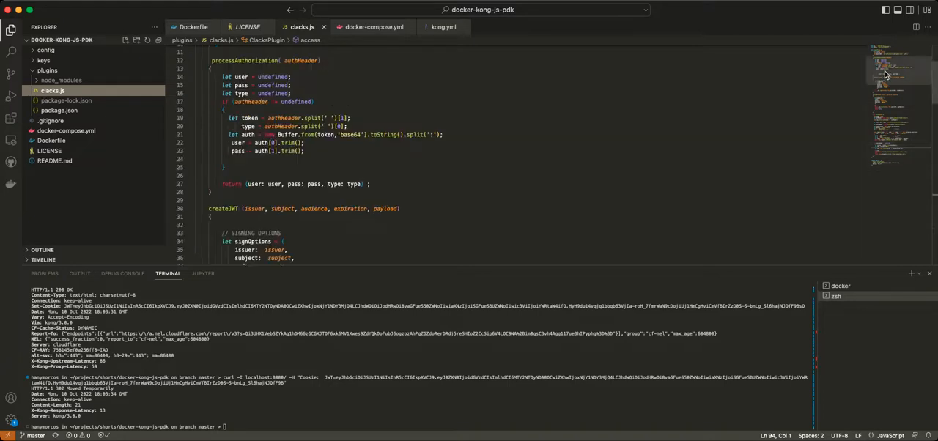
scroll("up", 3)
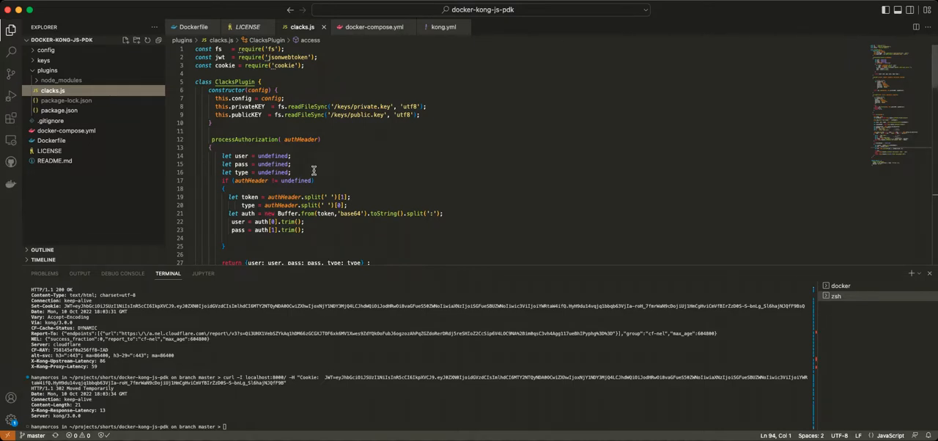
mouse_move(248, 106)
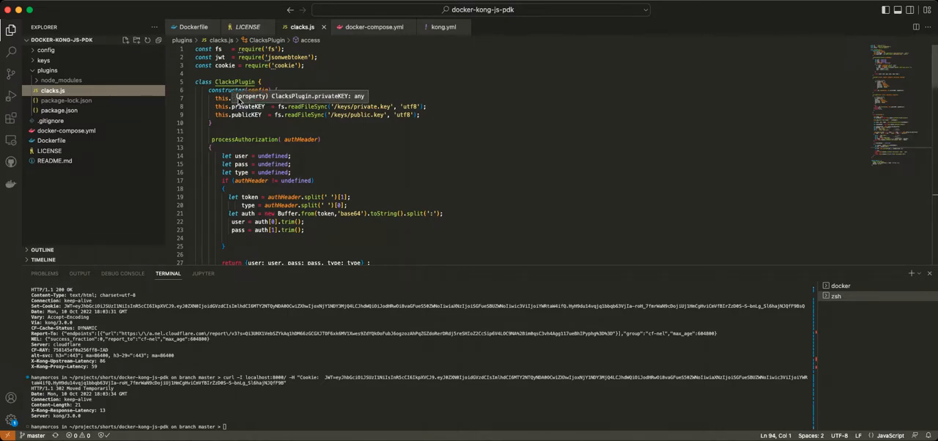
mouse_move(880, 155)
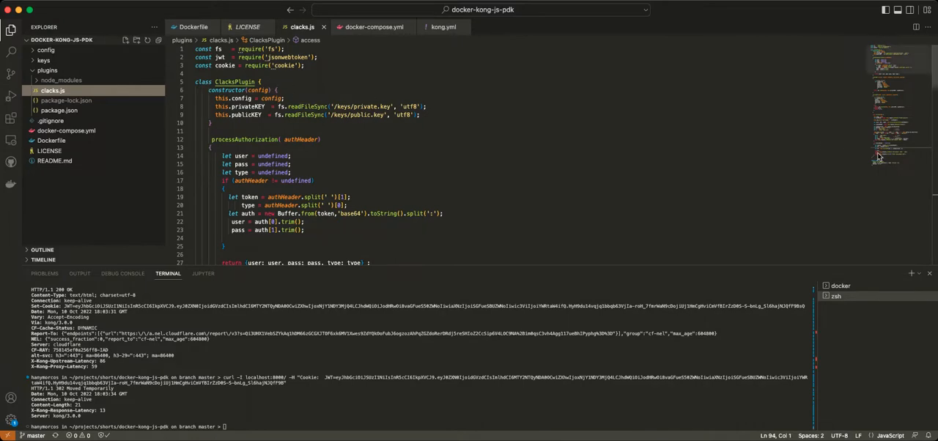
scroll("down", 3)
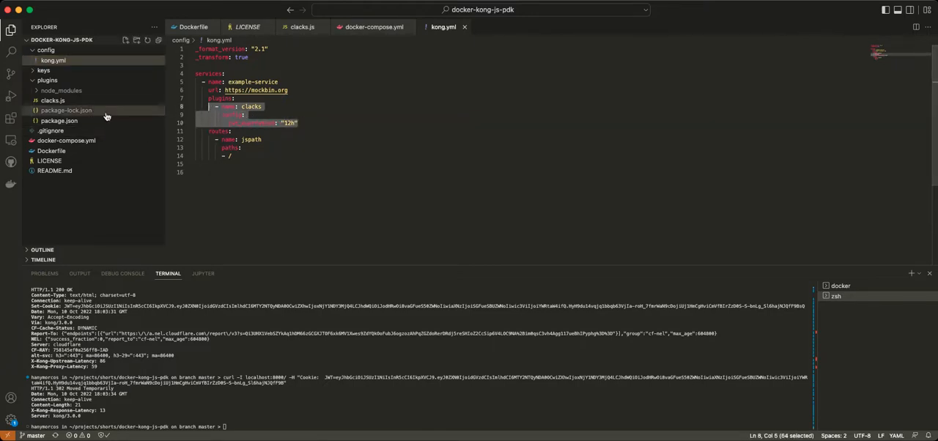
left_click(301, 26)
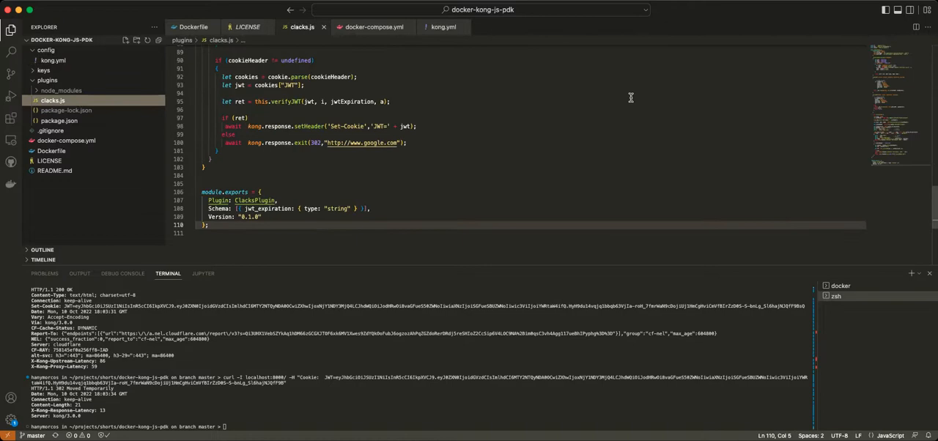
scroll("up", 3)
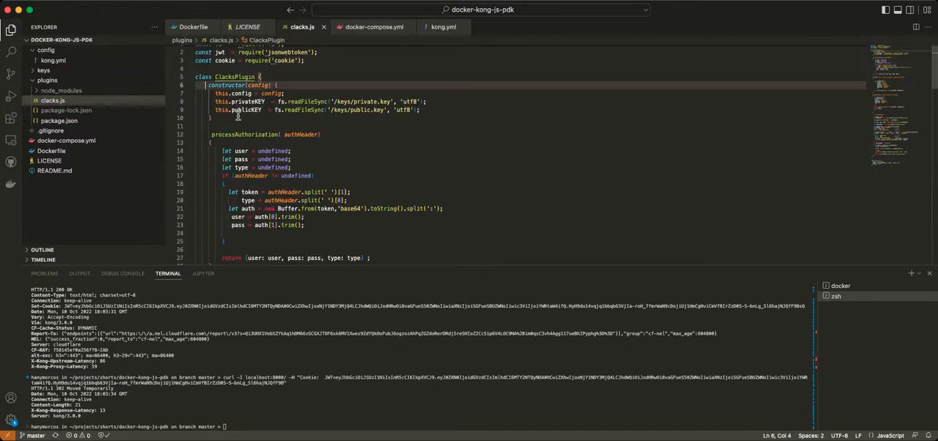
left_click(212, 118)
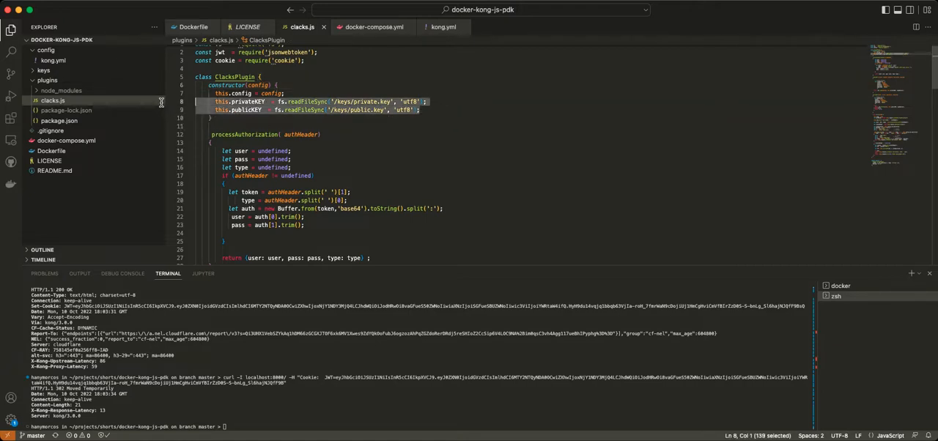
left_click(205, 101)
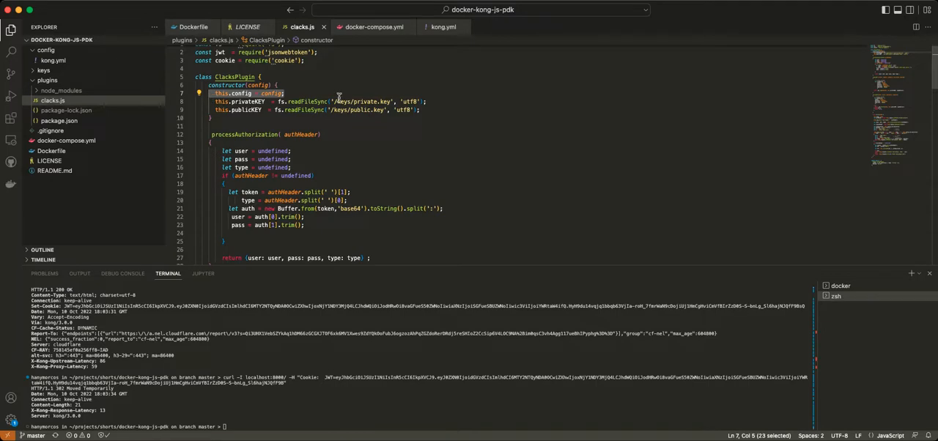
left_click(340, 159)
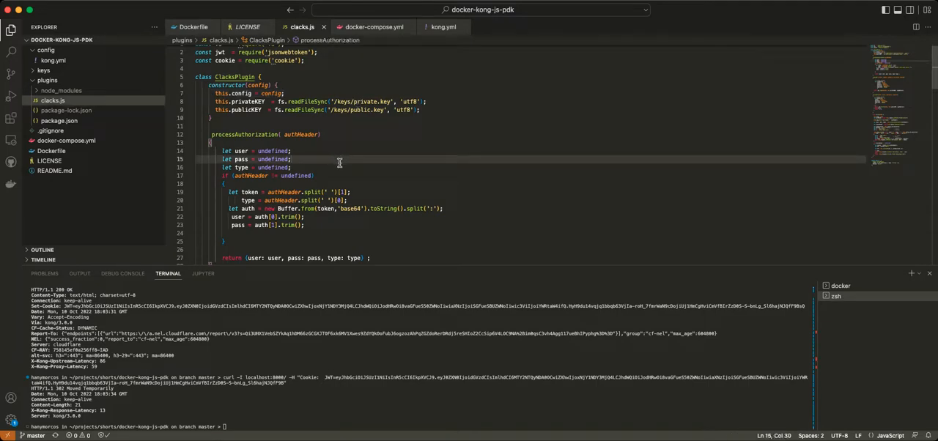
scroll("down", 3)
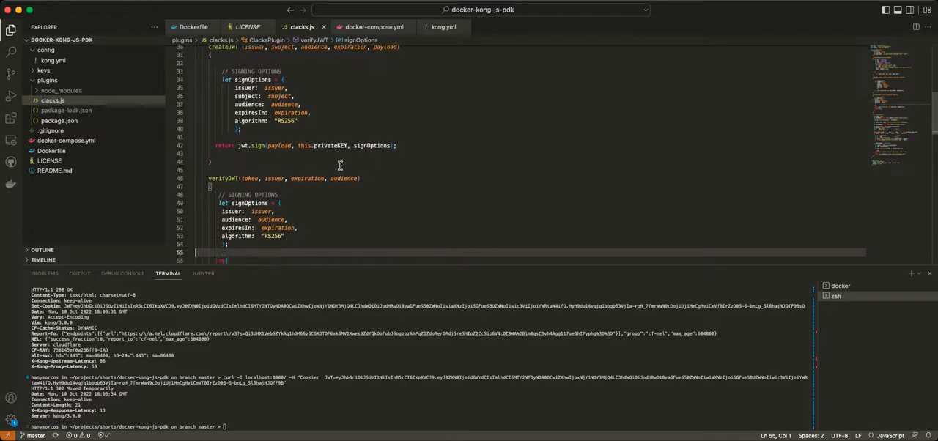
scroll("down", 3)
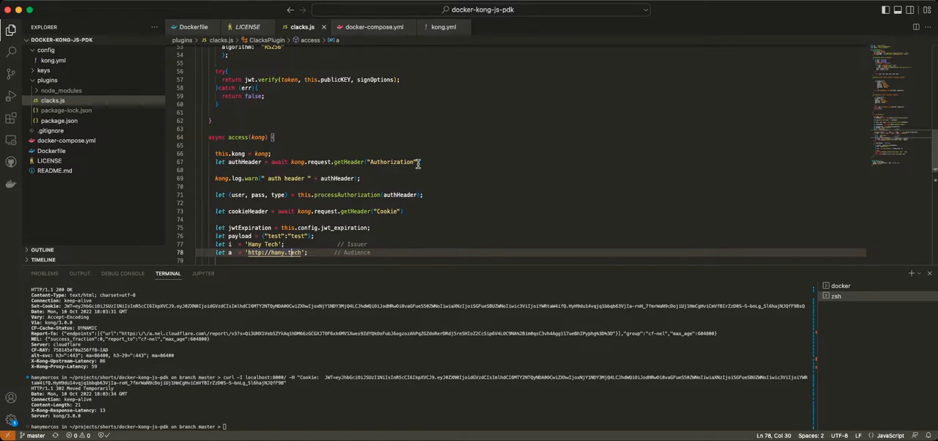
left_click(434, 194)
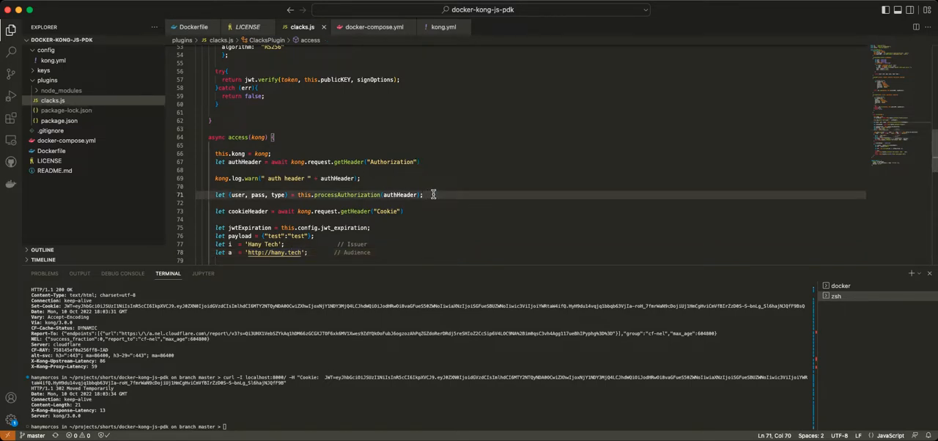
left_click(403, 211)
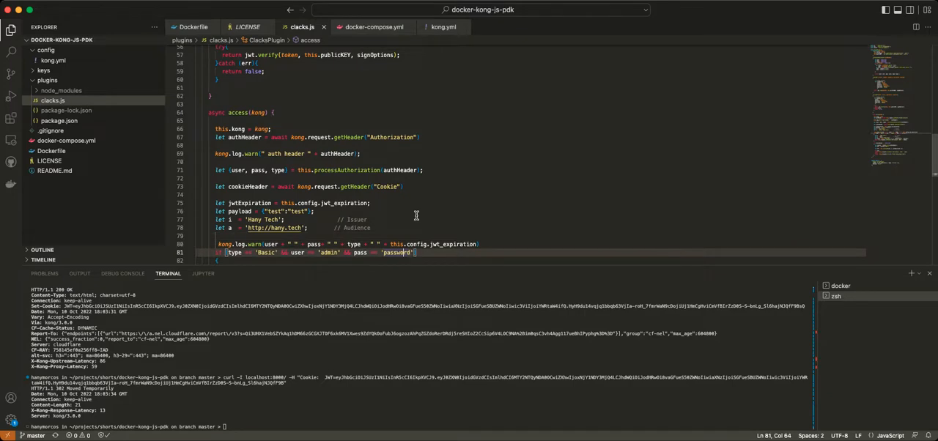
scroll("down", 3)
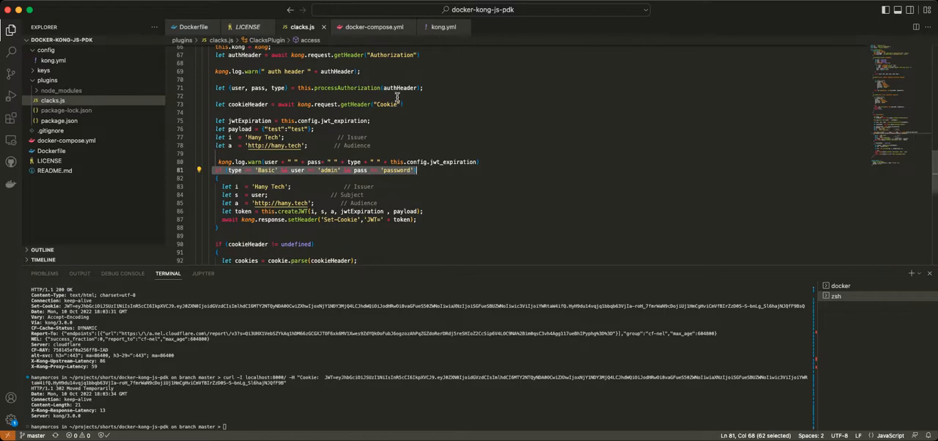
left_click(207, 170)
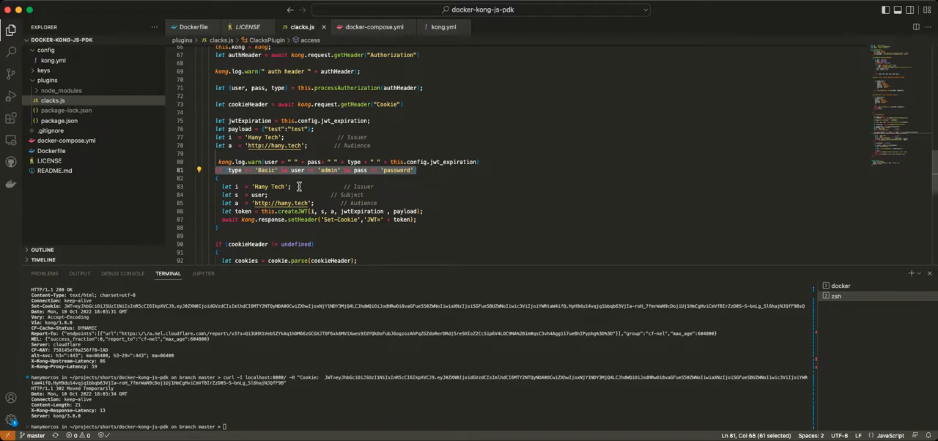
left_click(441, 211)
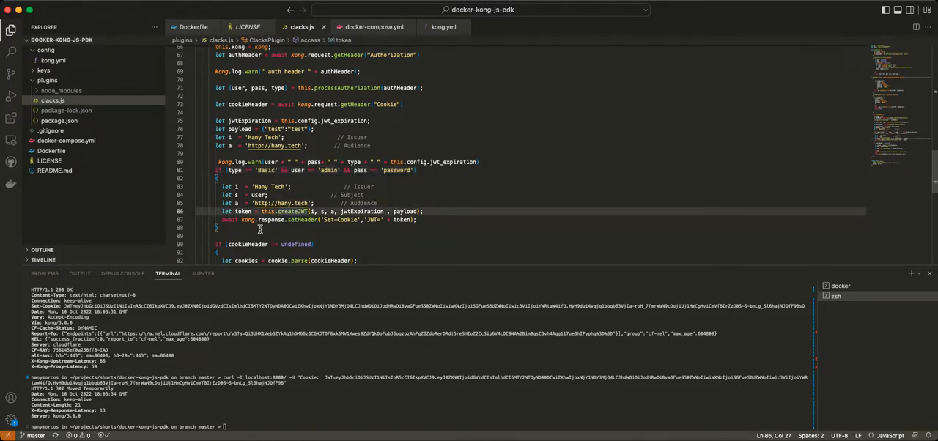
left_click(262, 71)
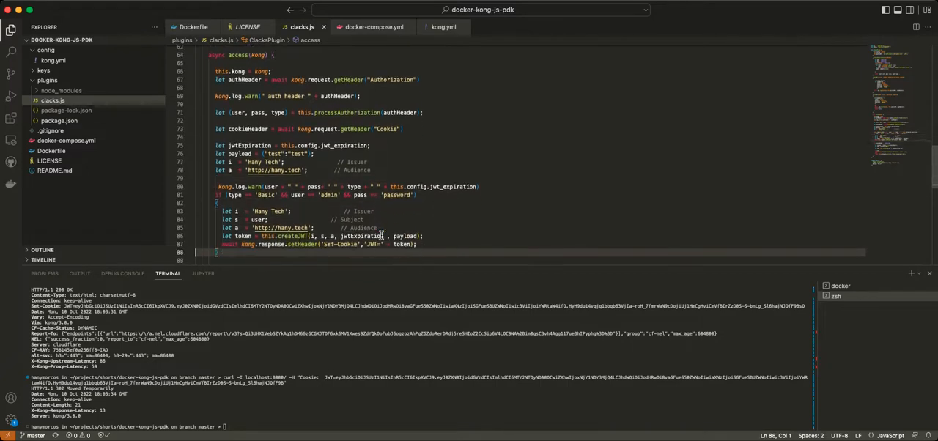
Show the Kong docker container's log output in the terminal panel.
scroll("down", 3)
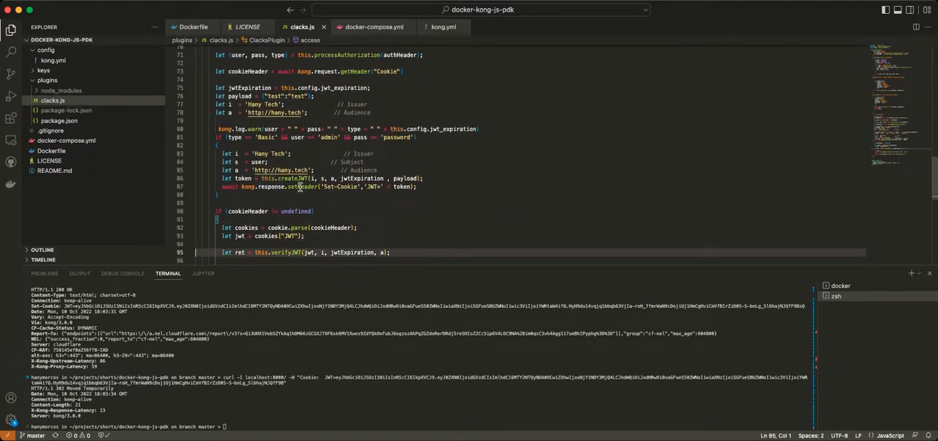
mouse_move(381, 191)
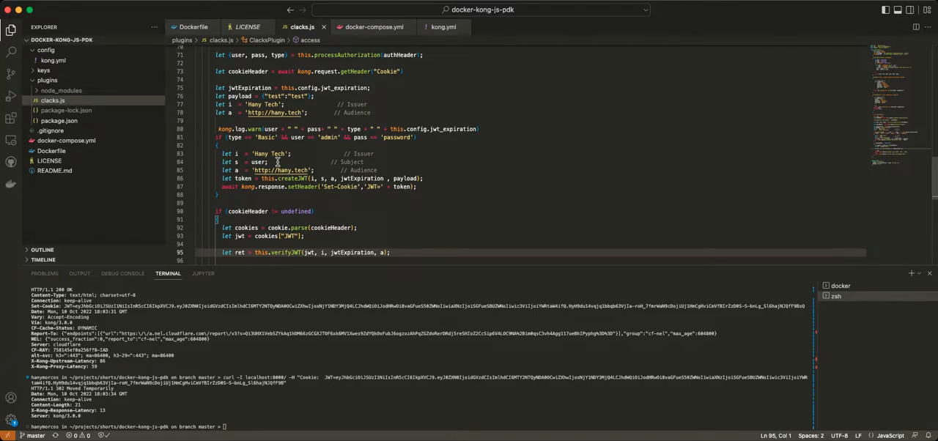
left_click(278, 161)
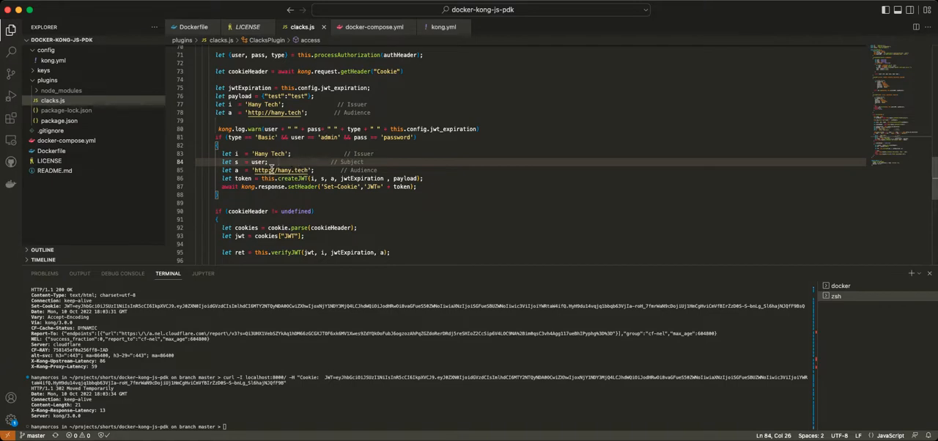
mouse_move(324, 156)
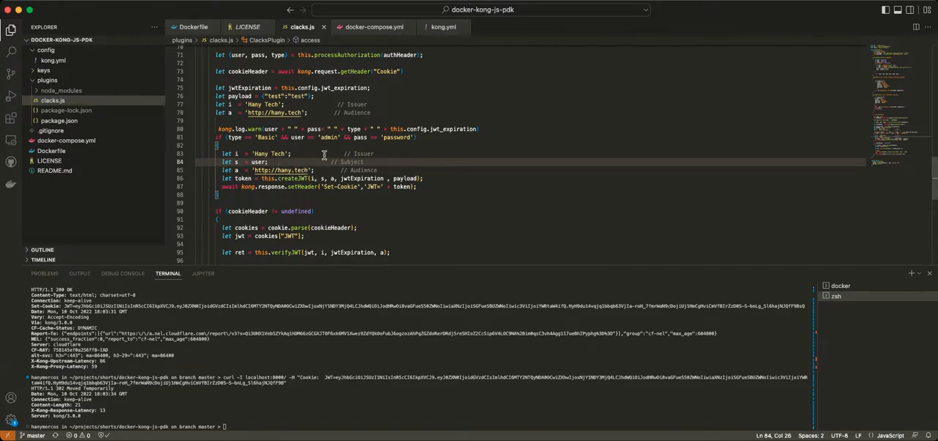
mouse_move(268, 147)
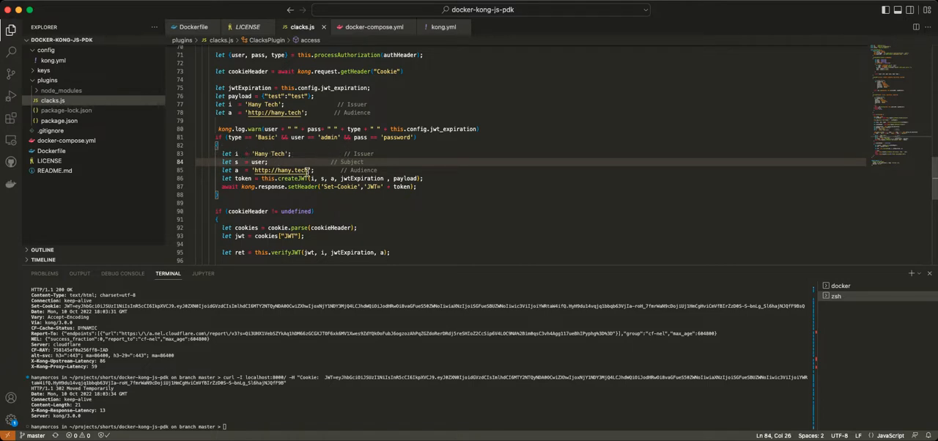
mouse_move(359, 170)
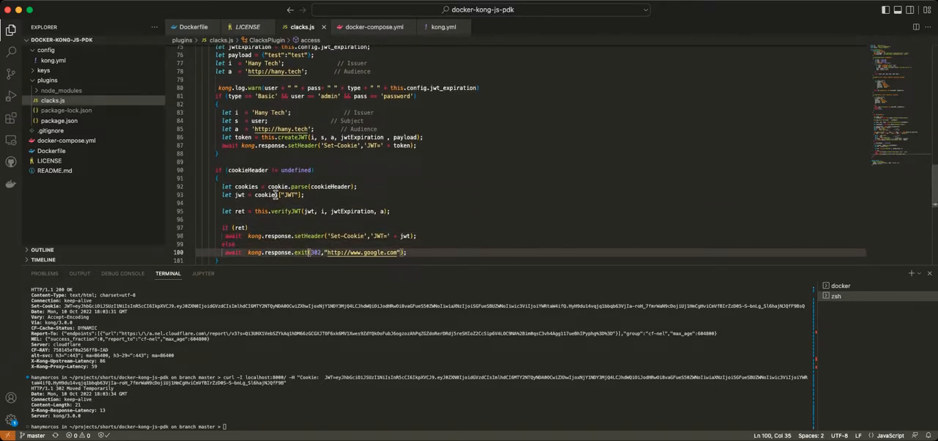
mouse_move(499, 173)
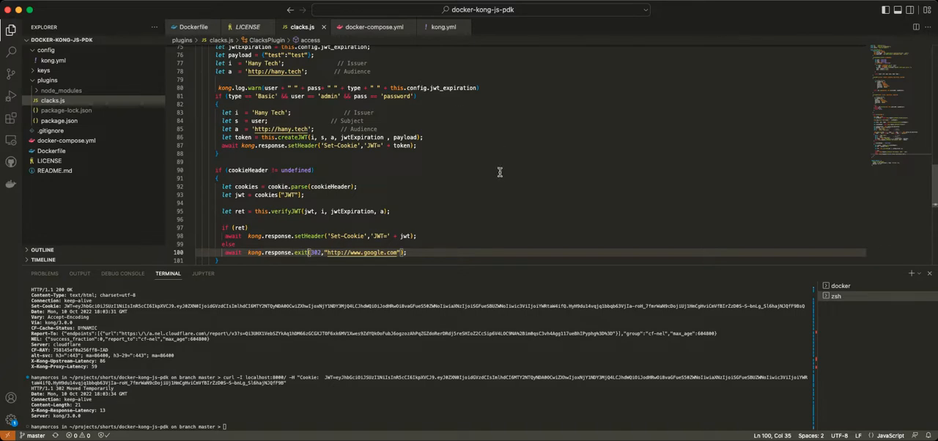
mouse_move(484, 165)
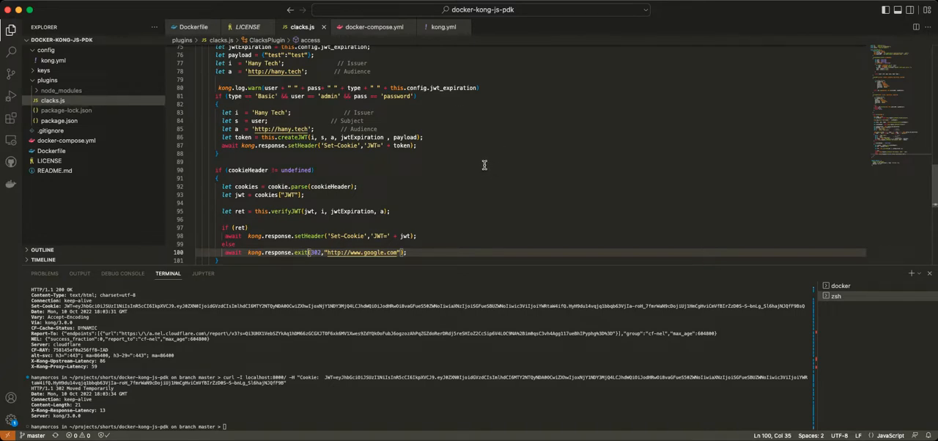
mouse_move(253, 179)
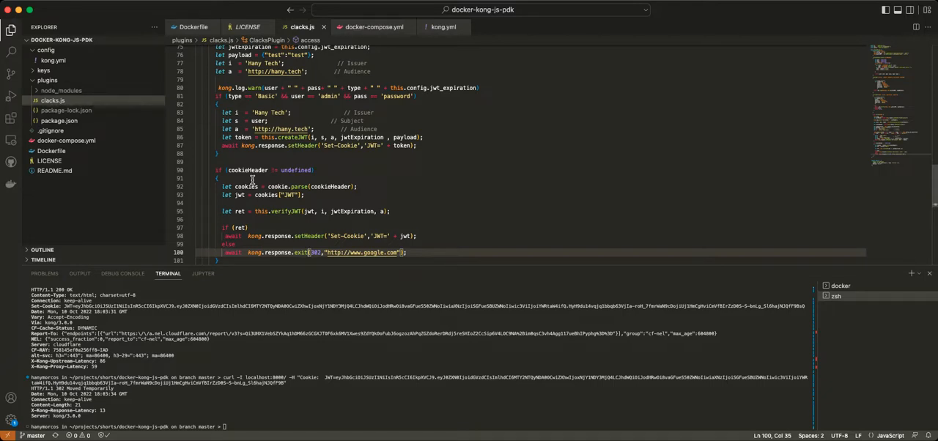
mouse_move(363, 211)
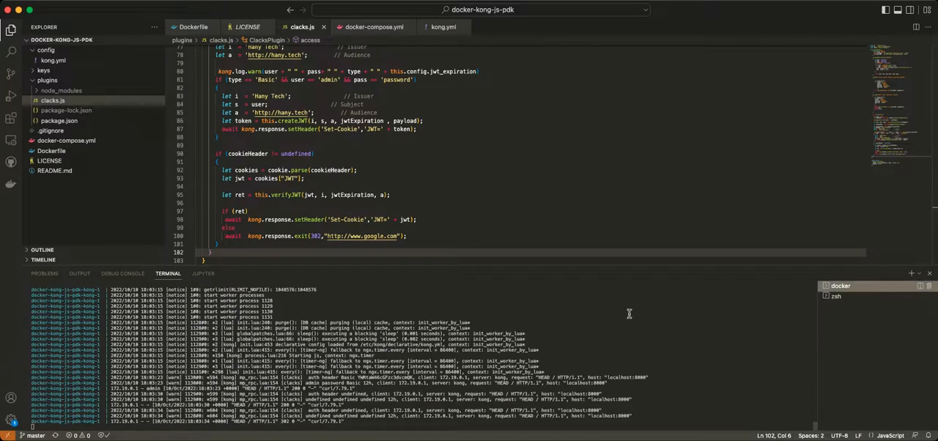
mouse_move(836, 296)
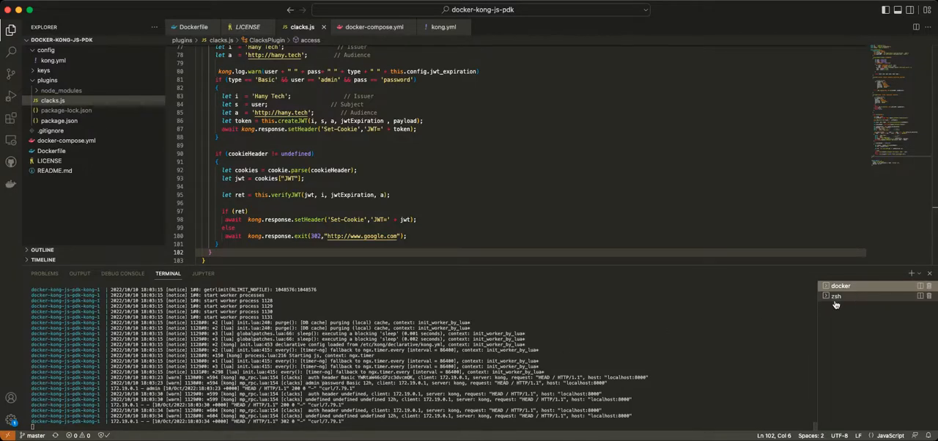
Return the terminal to the zsh shell with the curl Set-Cookie responses.
left_click(836, 296)
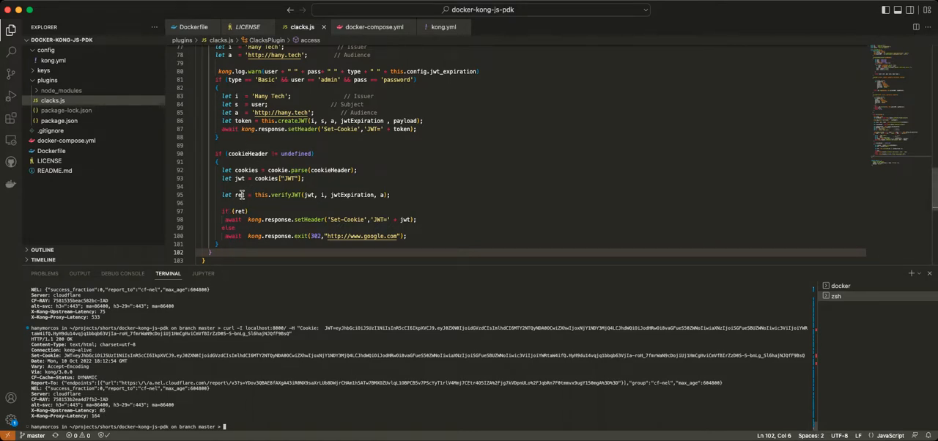
mouse_move(241, 195)
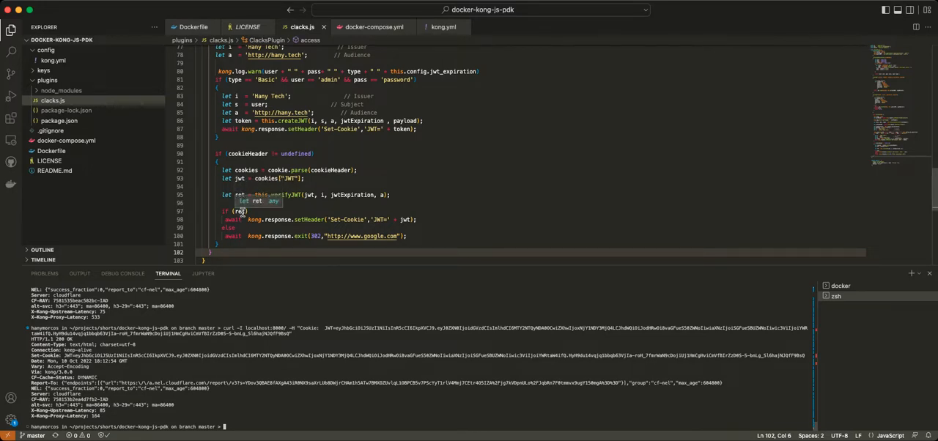
mouse_move(379, 220)
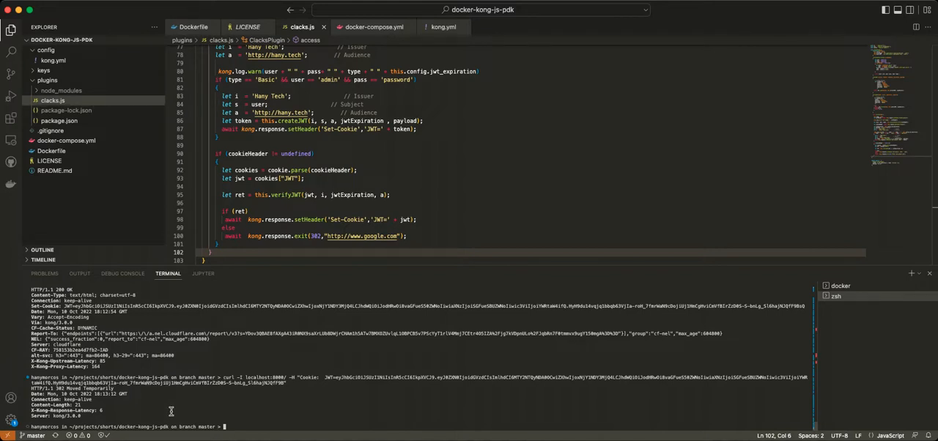
mouse_move(111, 412)
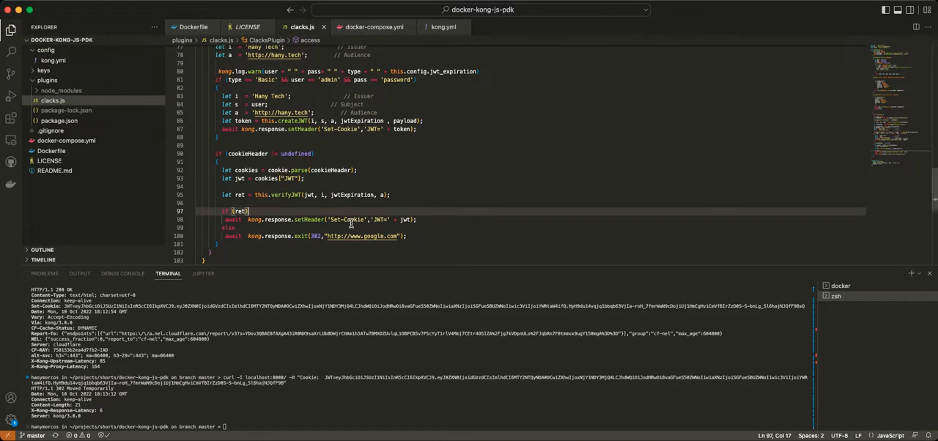
Jump to the top of clacks.js showing the requires and processAuthorization helper.
key("ctrl+Home")
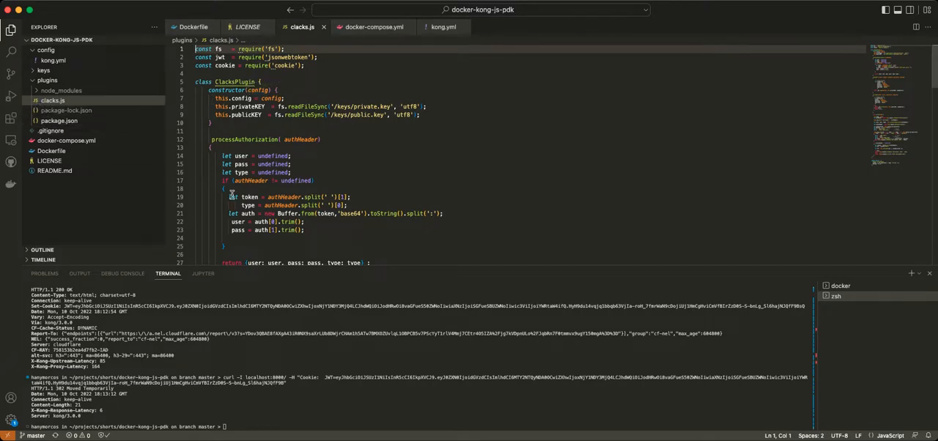
left_click(305, 222)
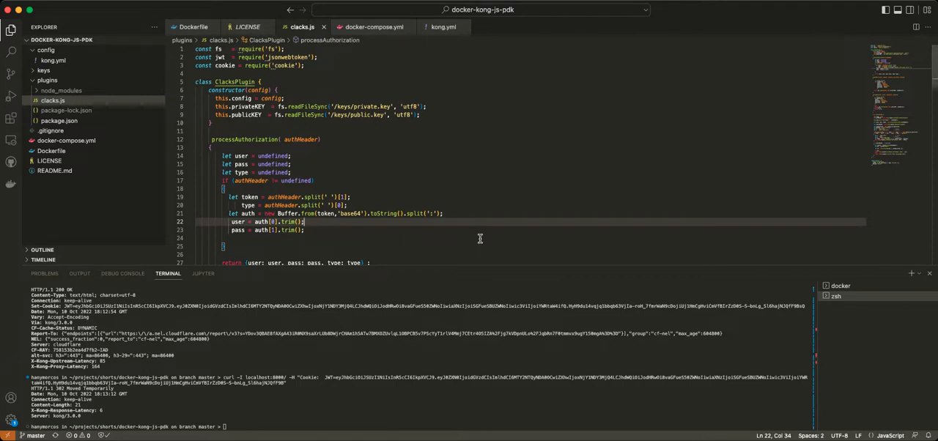
mouse_move(473, 235)
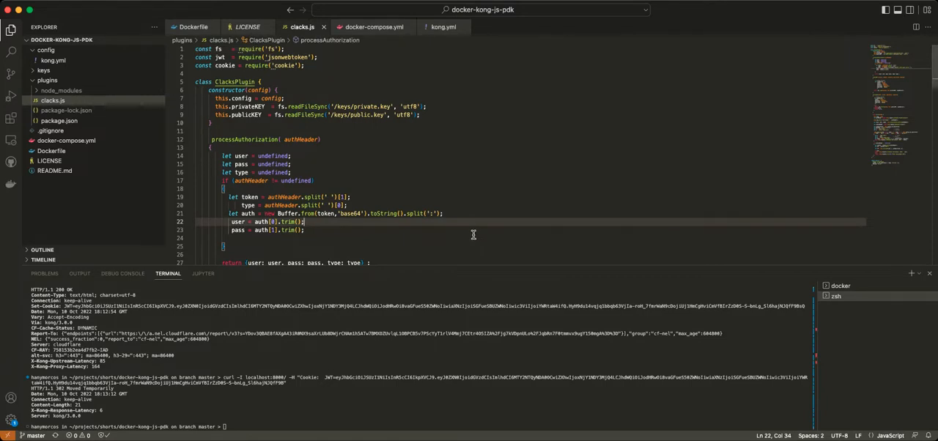